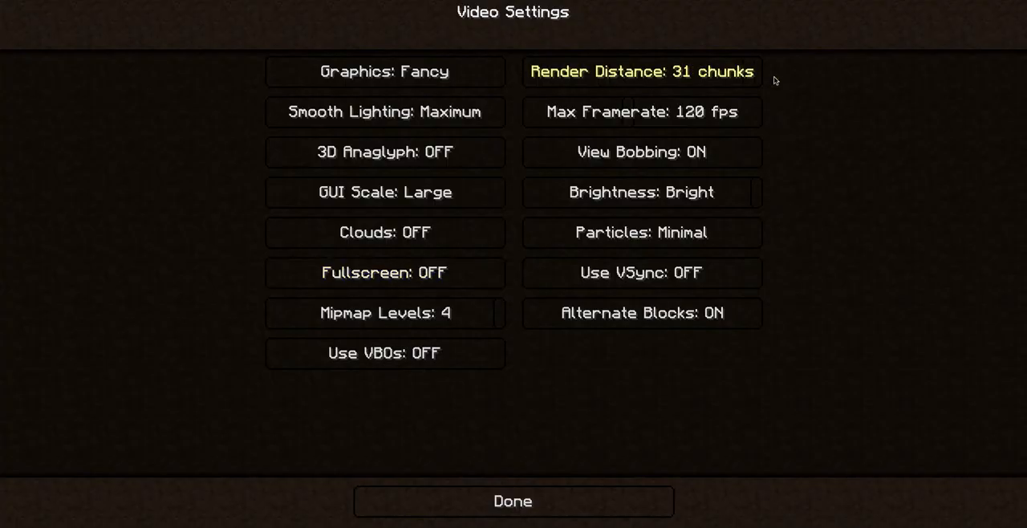
Confirm the Video Settings with render distance 31 chunks and resume play.
{"action": "left_click", "coordinate": [512, 500]}
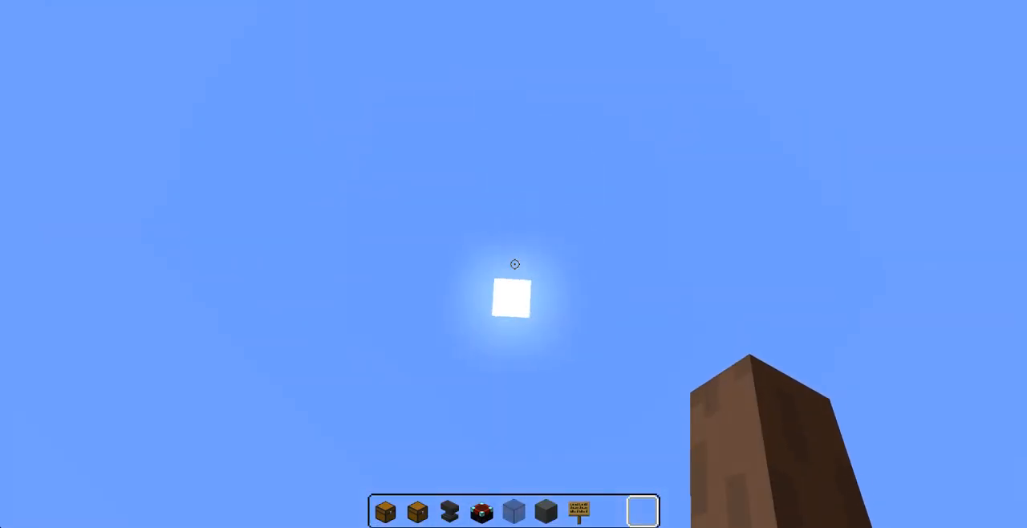
{"action": "mouse_move", "coordinate": [515, 264]}
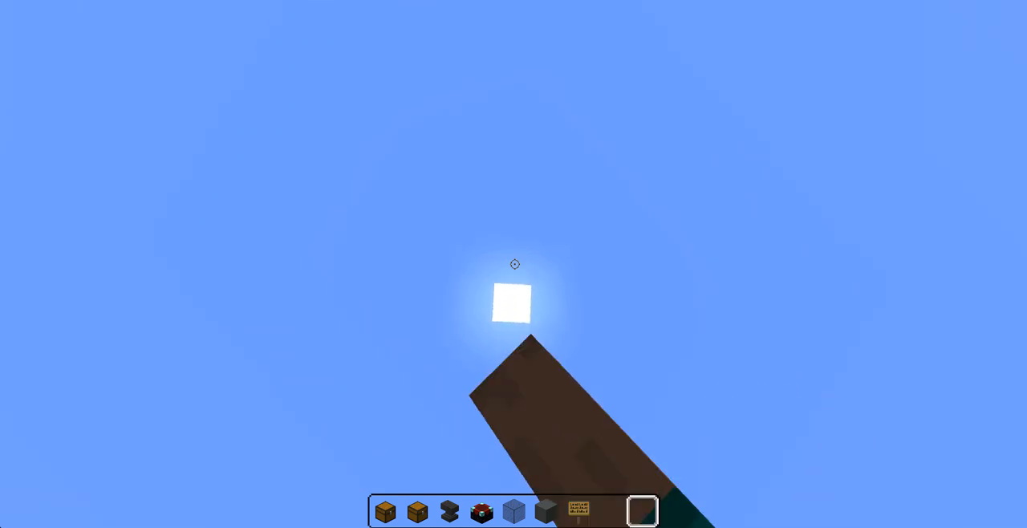
{"action": "mouse_move", "coordinate": [515, 265]}
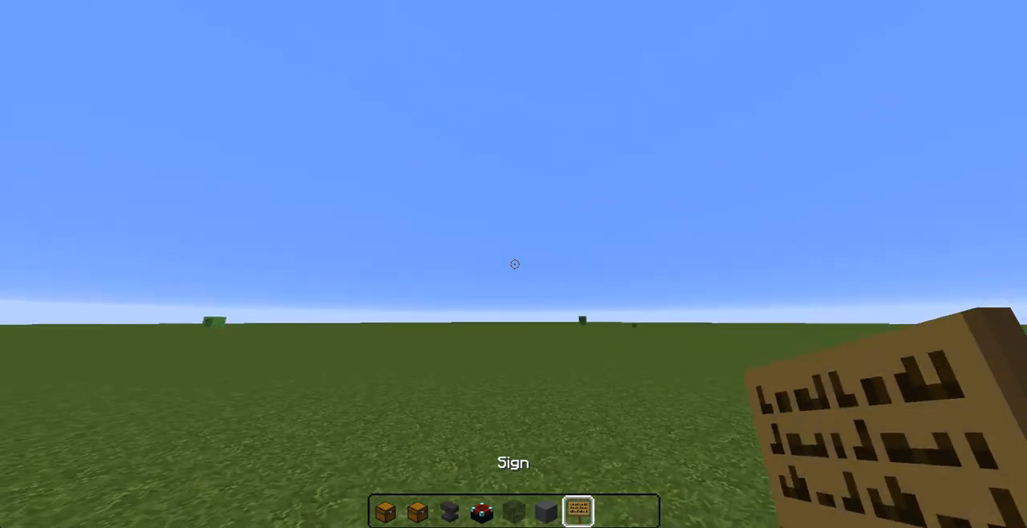
Take an Empty Map from the creative inventory via search 'map', fill it in, then put it away.
{"action": "key", "text": "e"}
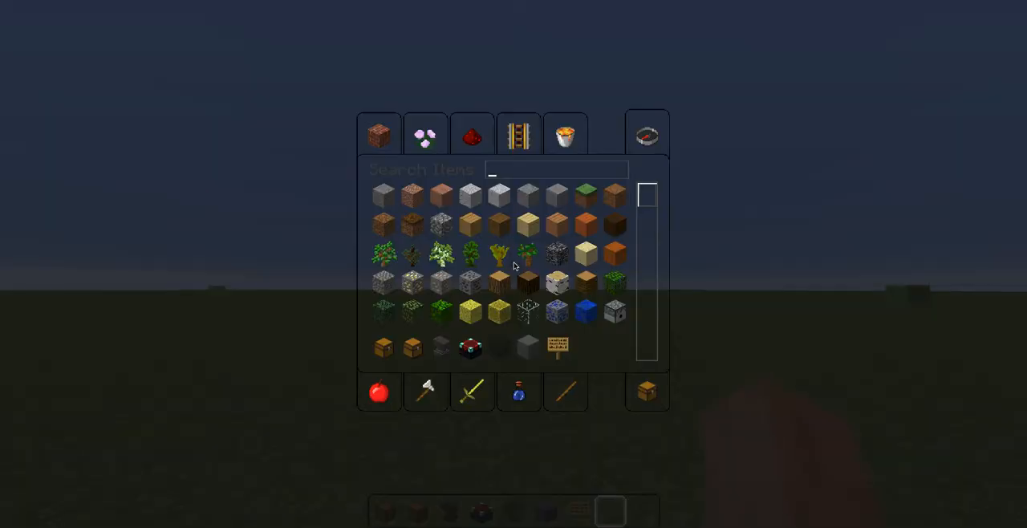
{"action": "type", "text": "map"}
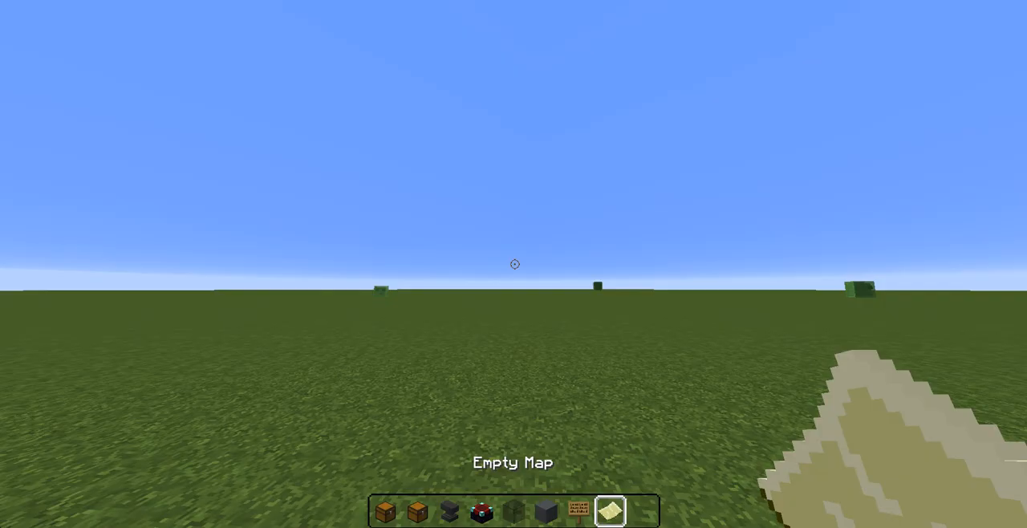
{"action": "left_click", "coordinate": [513, 263]}
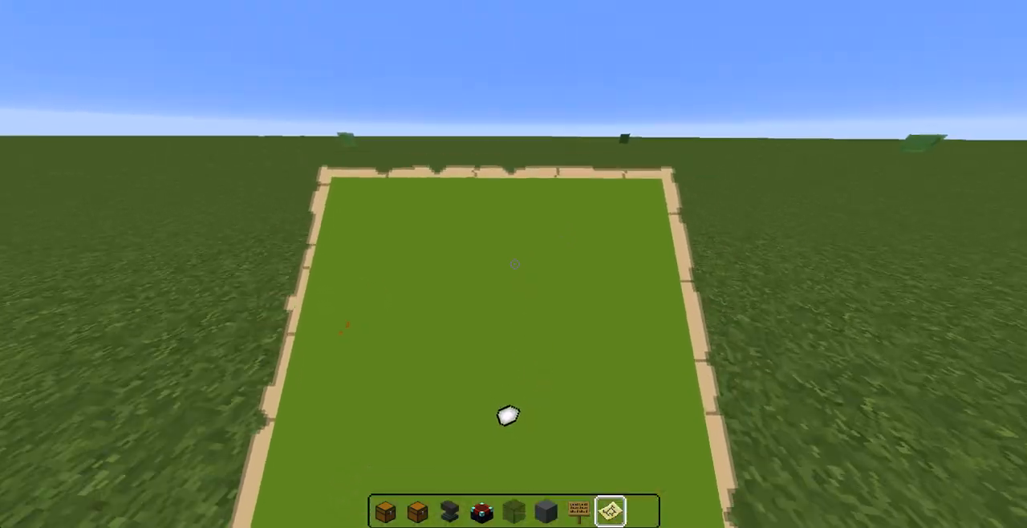
{"action": "mouse_move", "coordinate": [514, 263]}
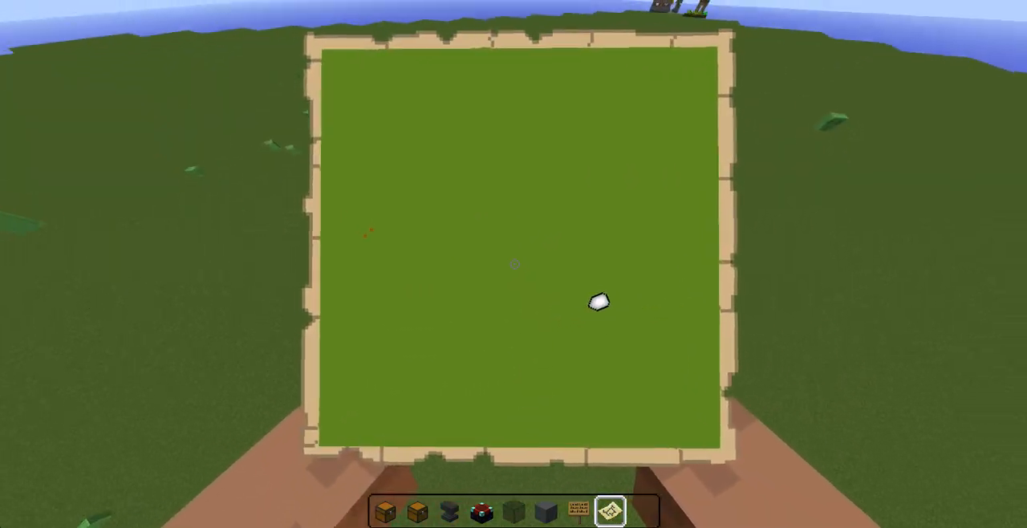
{"action": "key", "text": "e"}
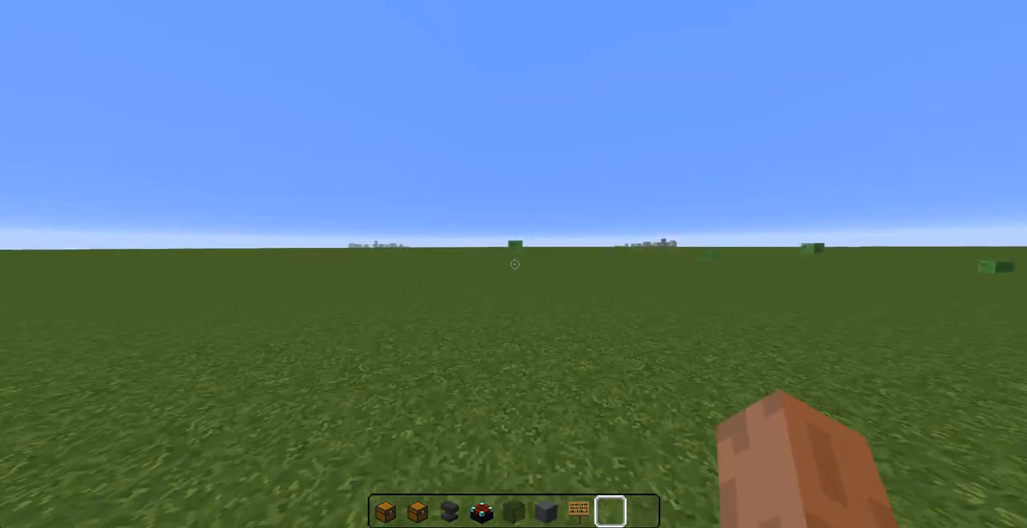
{"action": "mouse_move", "coordinate": [513, 264]}
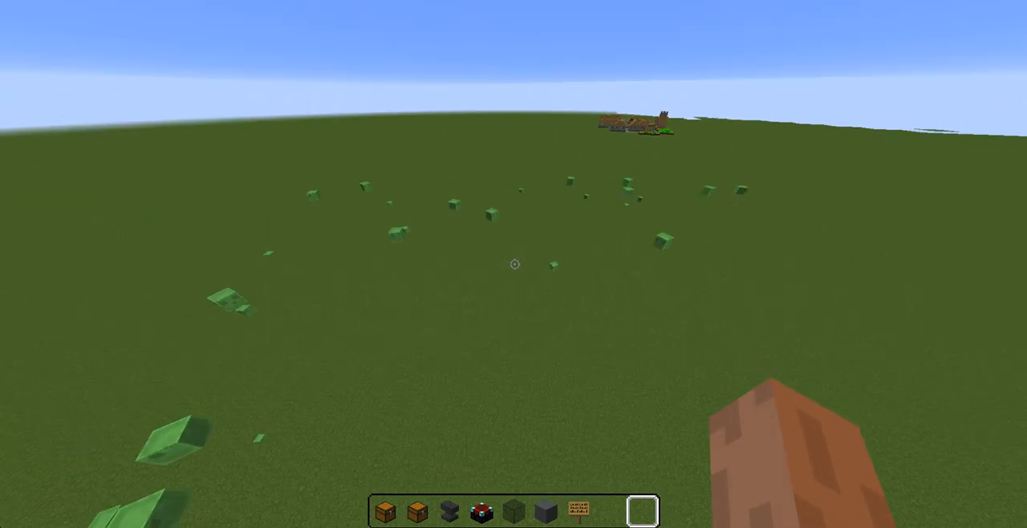
{"action": "mouse_move", "coordinate": [513, 265]}
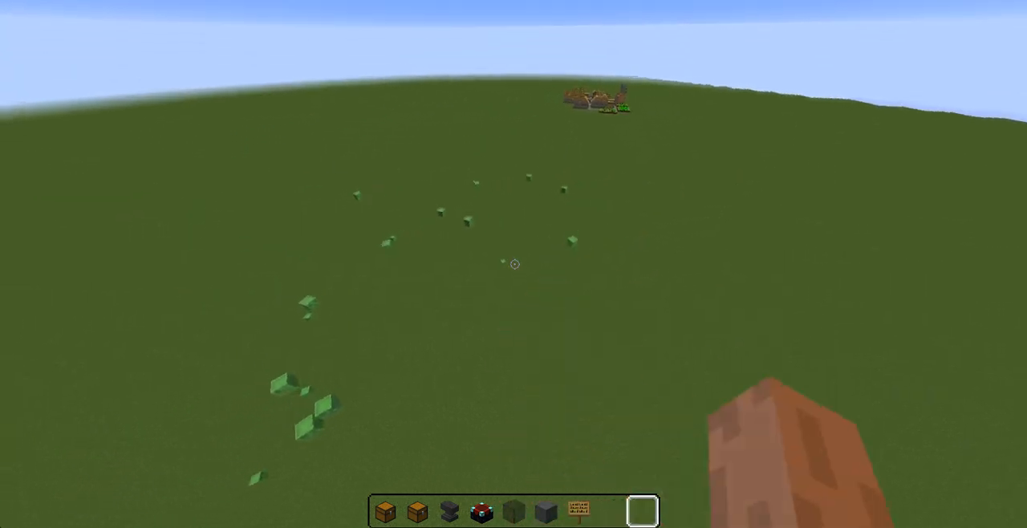
Pause the game to show the game menu.
{"action": "key", "text": "Escape"}
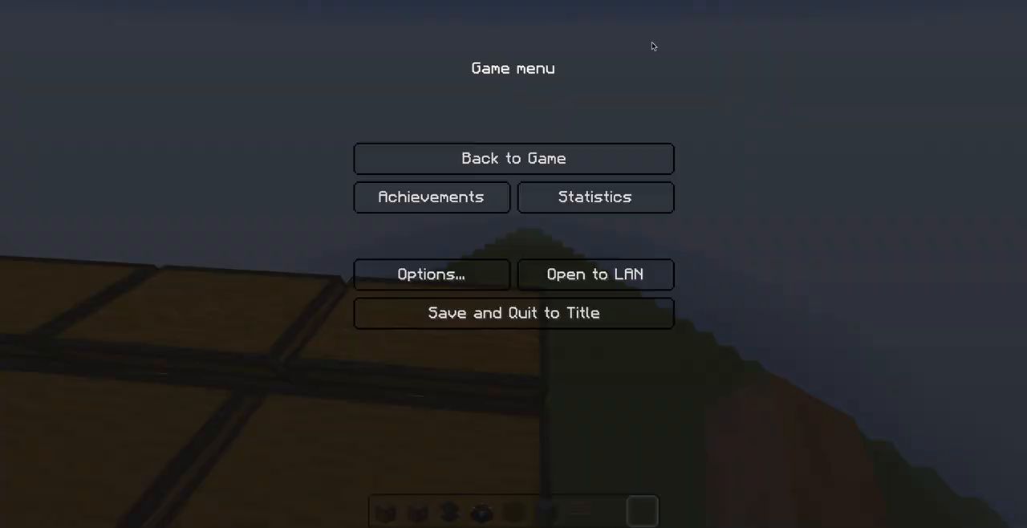
Resume play from the game menu to place a trapped chest on the platform.
{"action": "left_click", "coordinate": [513, 158]}
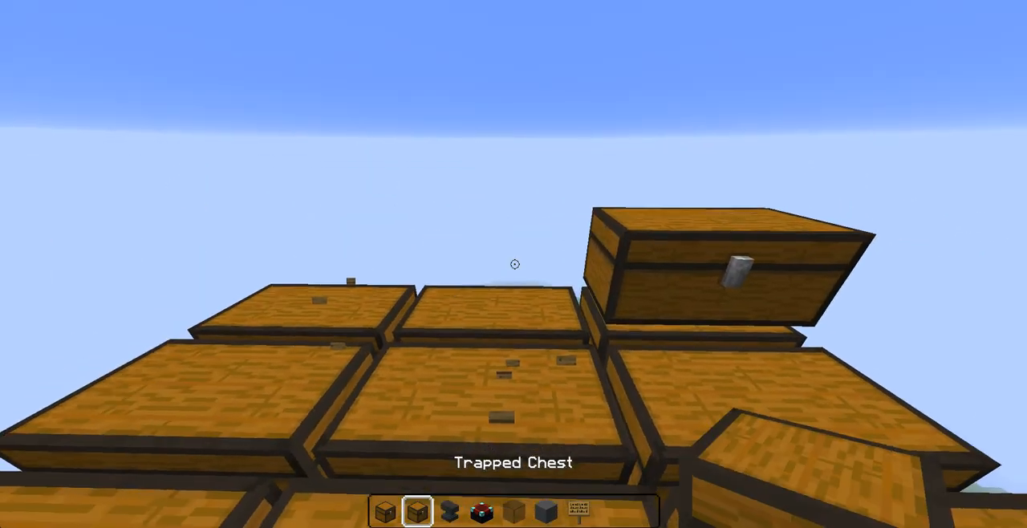
{"action": "mouse_move", "coordinate": [513, 264]}
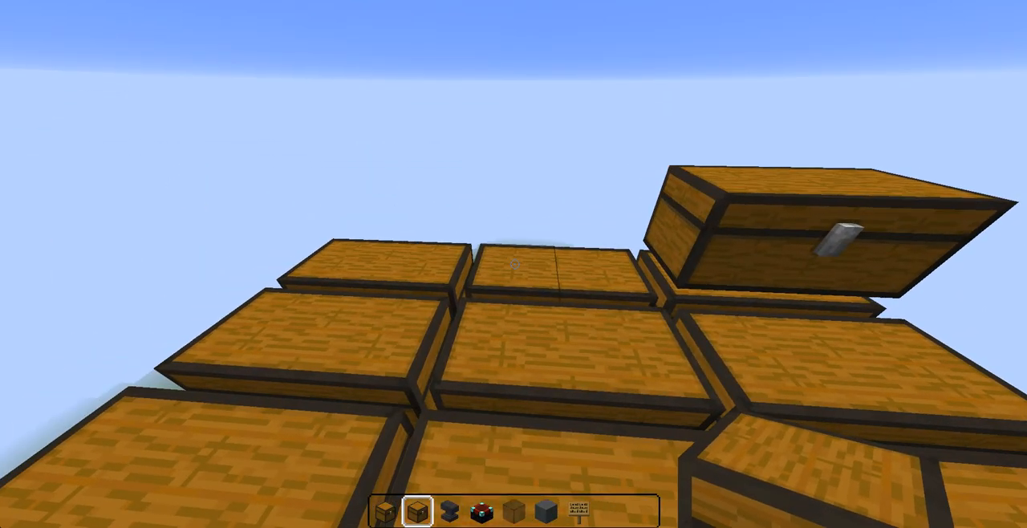
{"action": "mouse_move", "coordinate": [514, 263]}
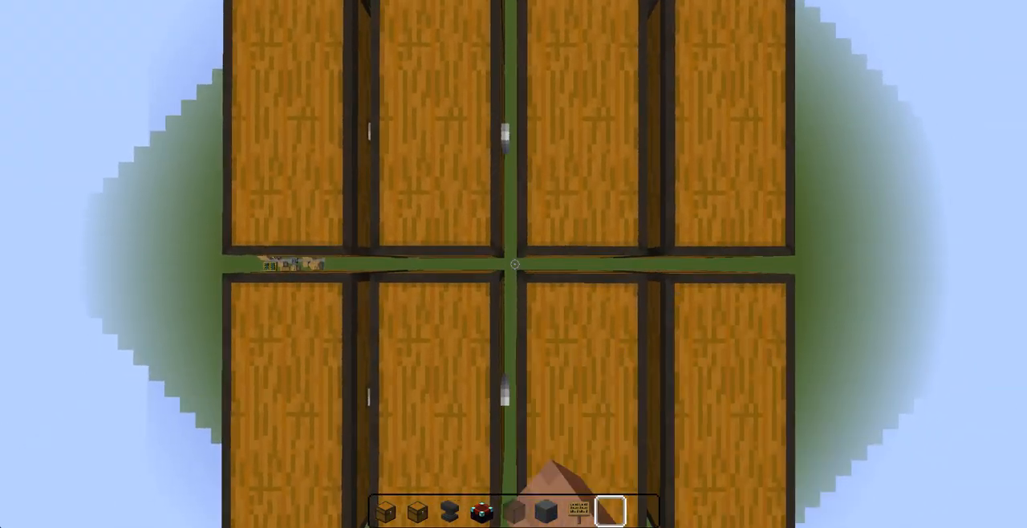
{"action": "mouse_move", "coordinate": [514, 264]}
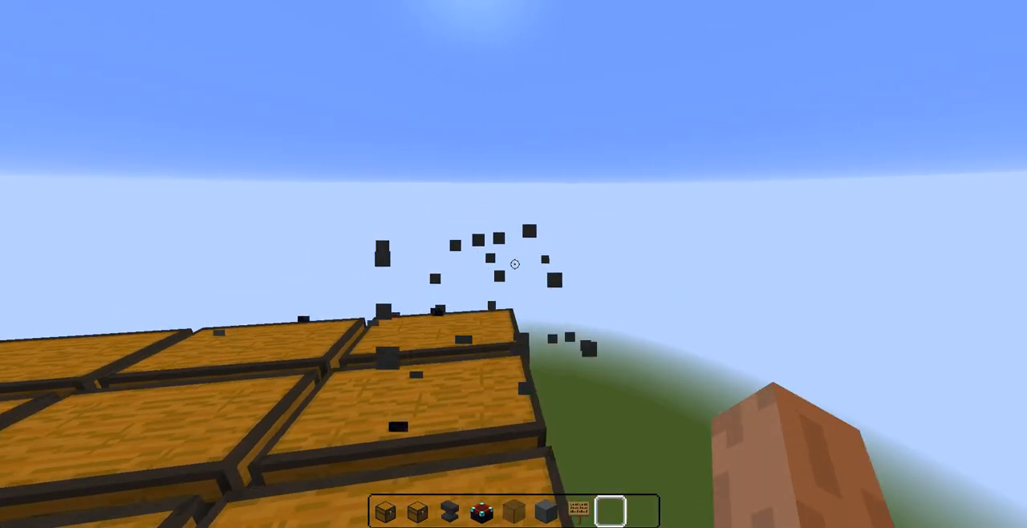
Hold black stained glass for the chest top, check the inventory, and resume building.
{"action": "key", "text": "e"}
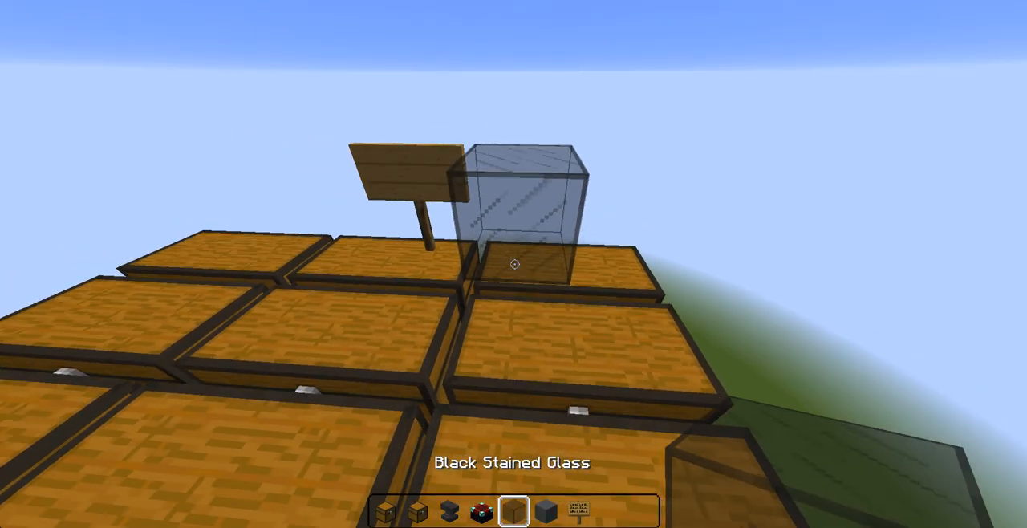
{"action": "key", "text": "e"}
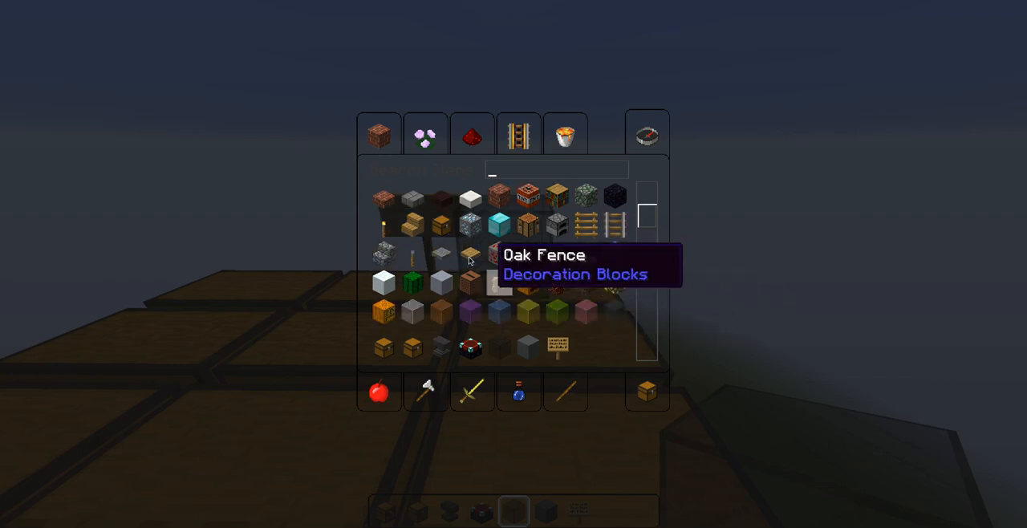
{"action": "key", "text": "Escape"}
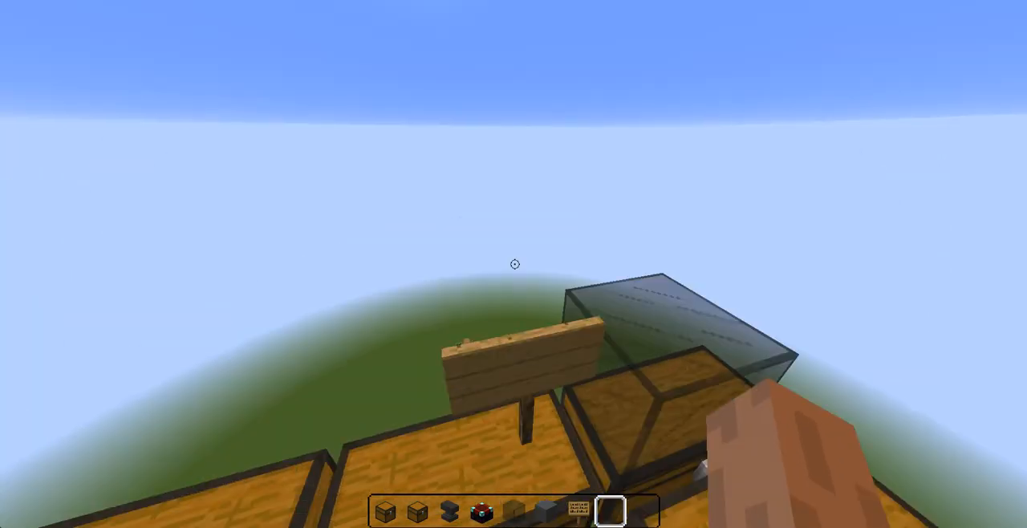
{"action": "mouse_move", "coordinate": [514, 263]}
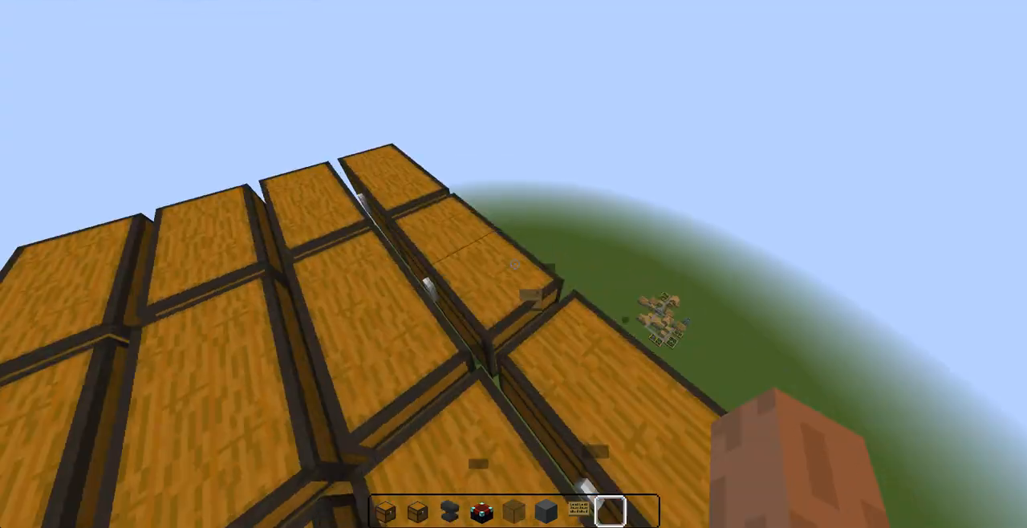
{"action": "mouse_move", "coordinate": [513, 263]}
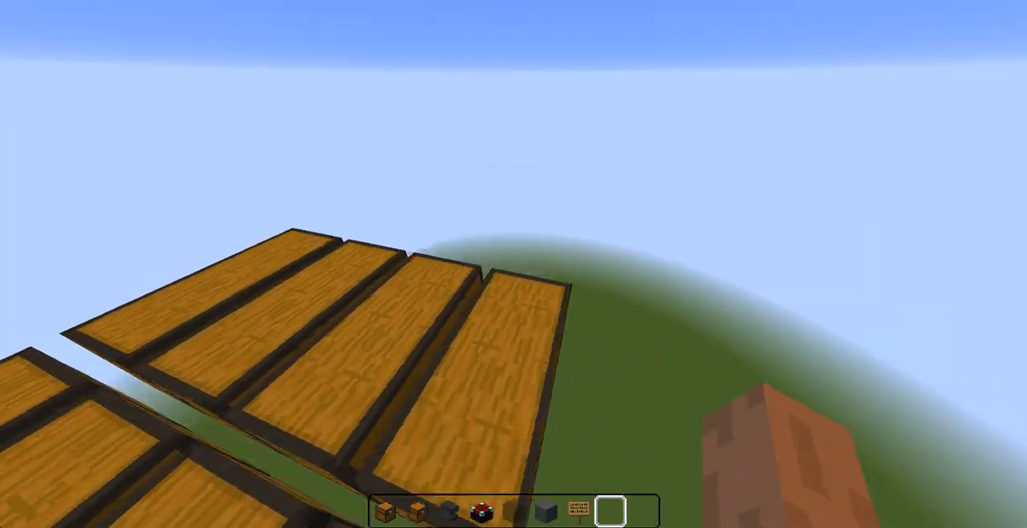
{"action": "mouse_move", "coordinate": [514, 263]}
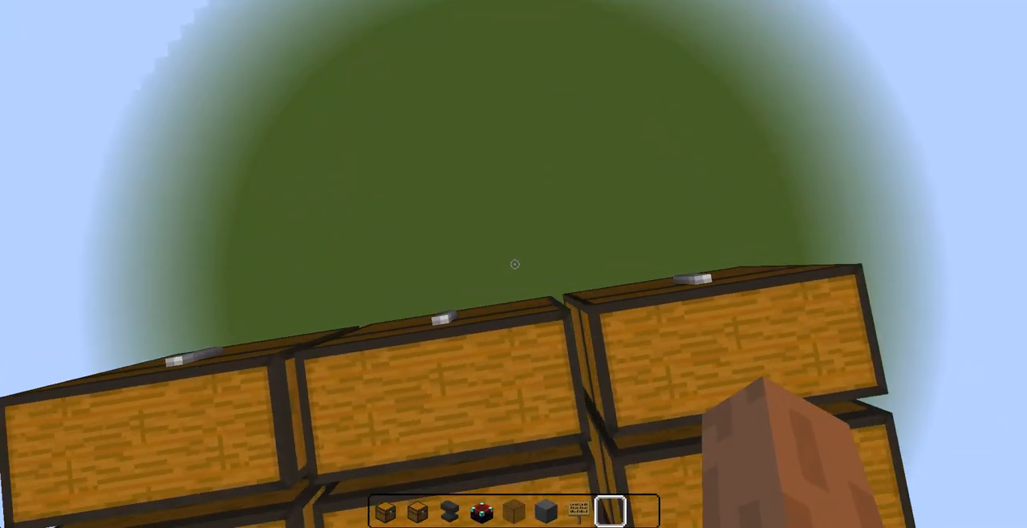